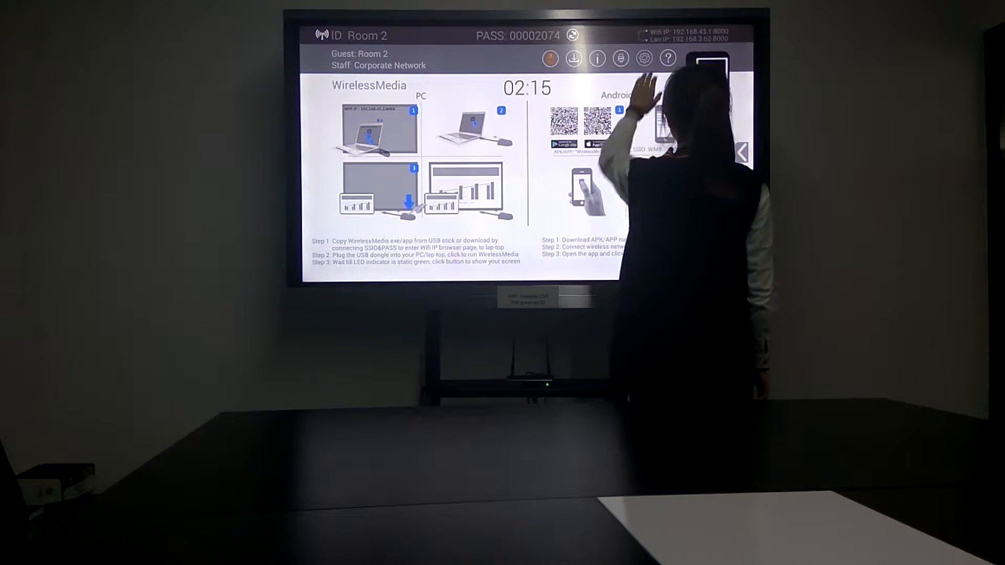
Go from the home screen into settings and show the System update options
{"action": "left_click", "coordinate": [644, 58]}
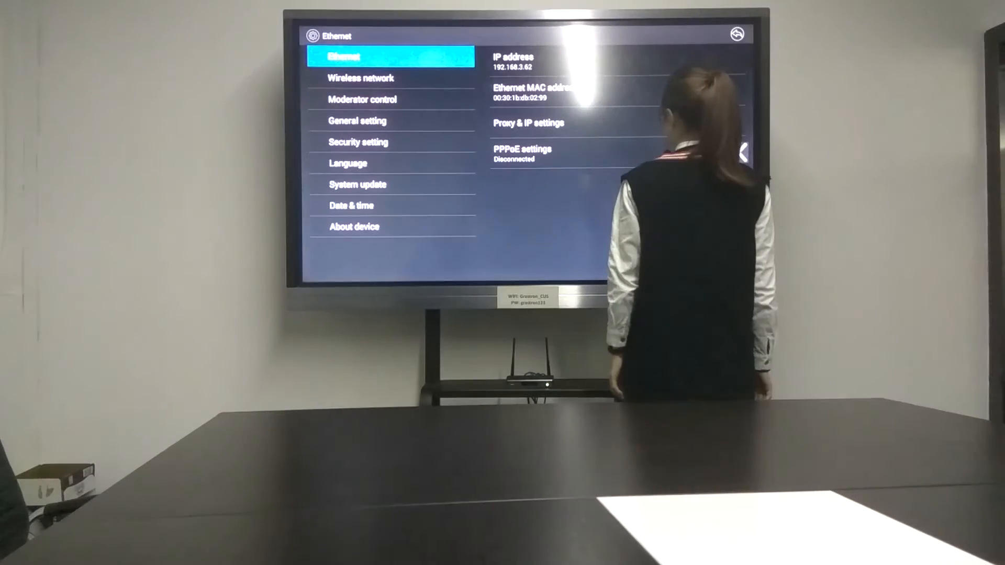
{"action": "left_click", "coordinate": [358, 184]}
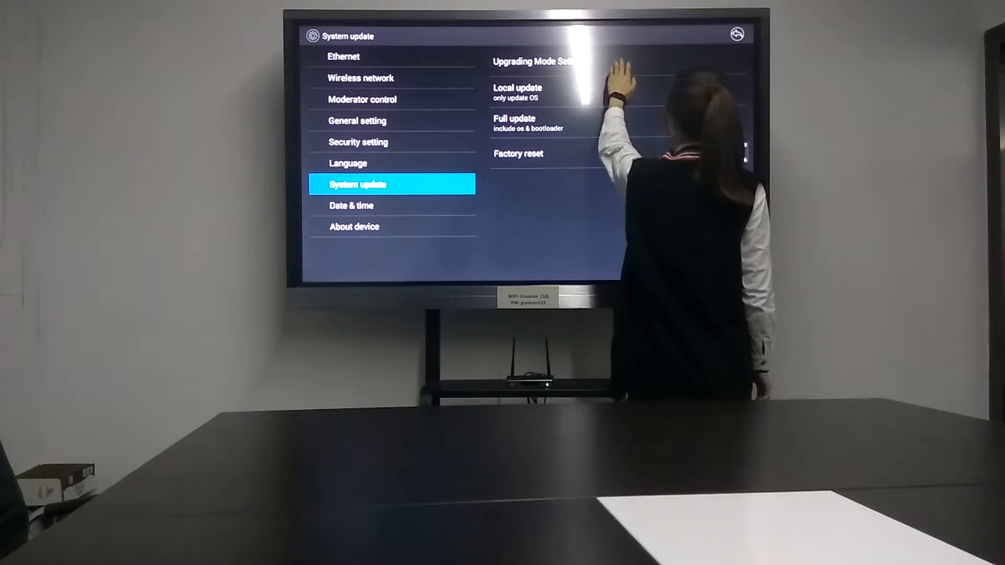
Enter Upgrading Mode Setting and switch Automatic Upgrading on
{"action": "left_click", "coordinate": [531, 61]}
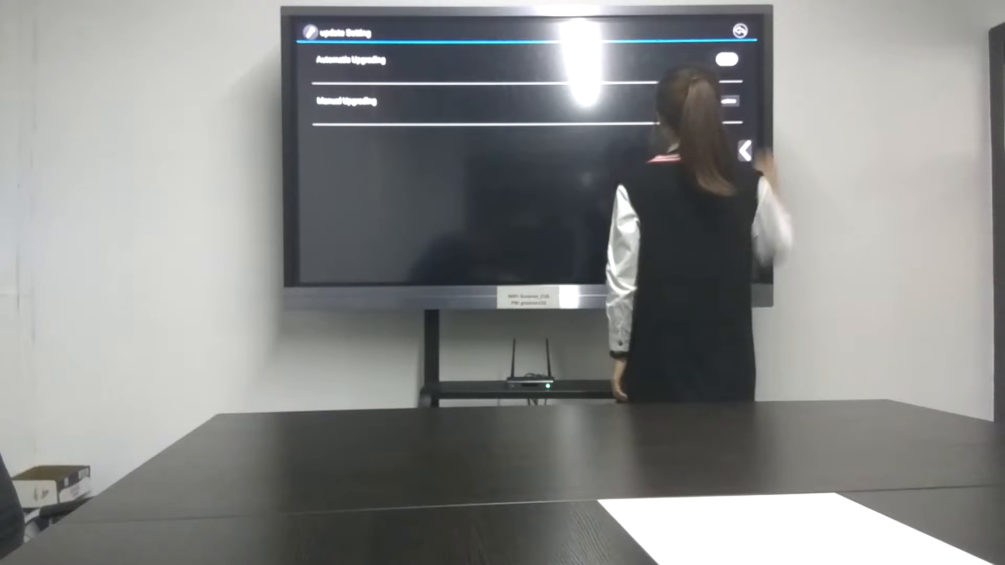
{"action": "left_click", "coordinate": [725, 63]}
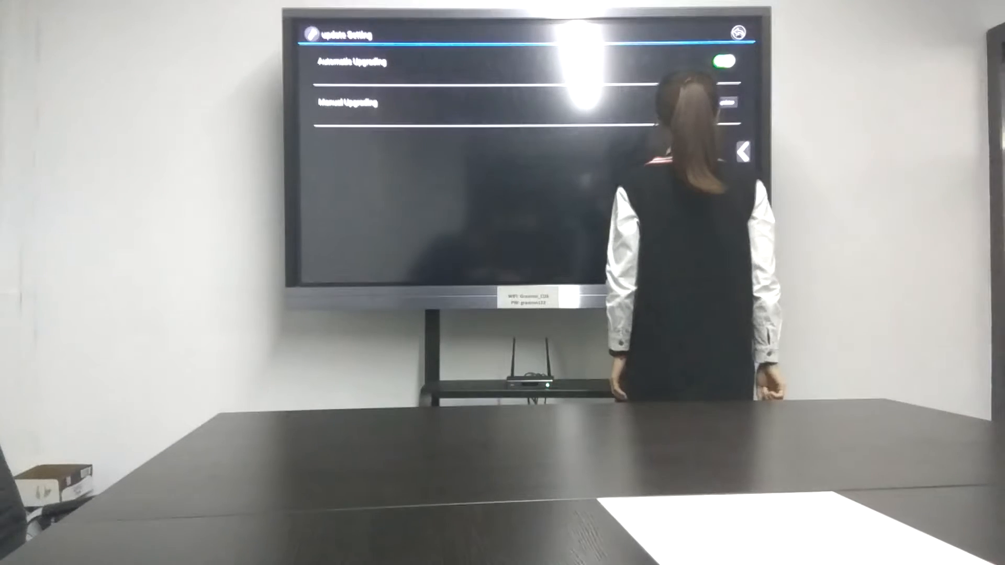